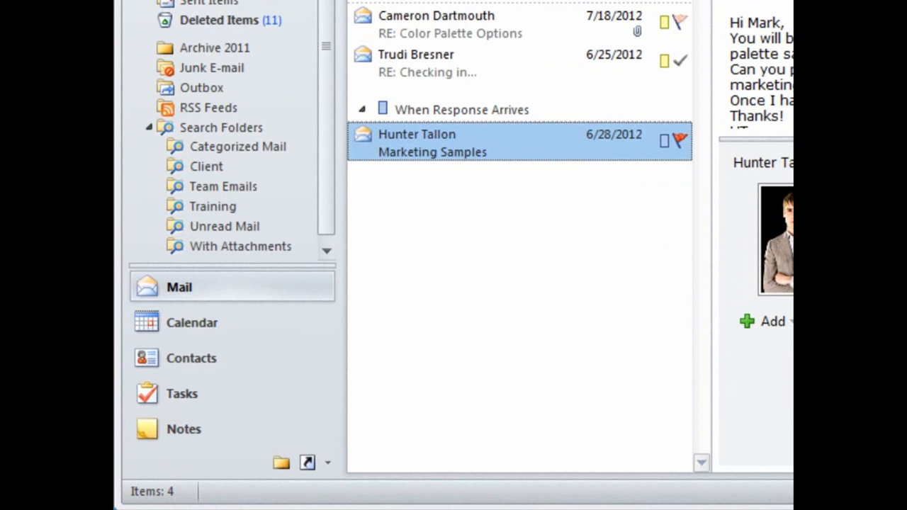
mouse_move(255, 155)
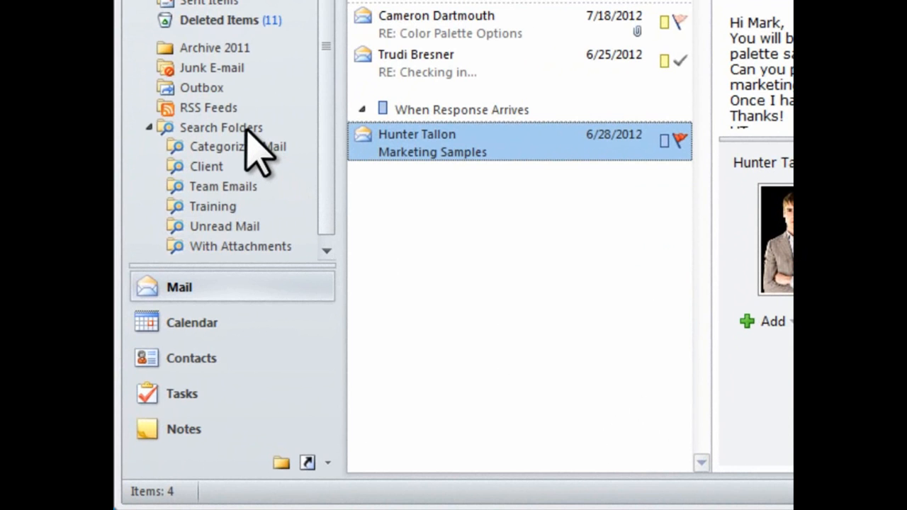
Create a search folder from the 'Mail with attachments' template, listed as With Attachments1
right_click(221, 128)
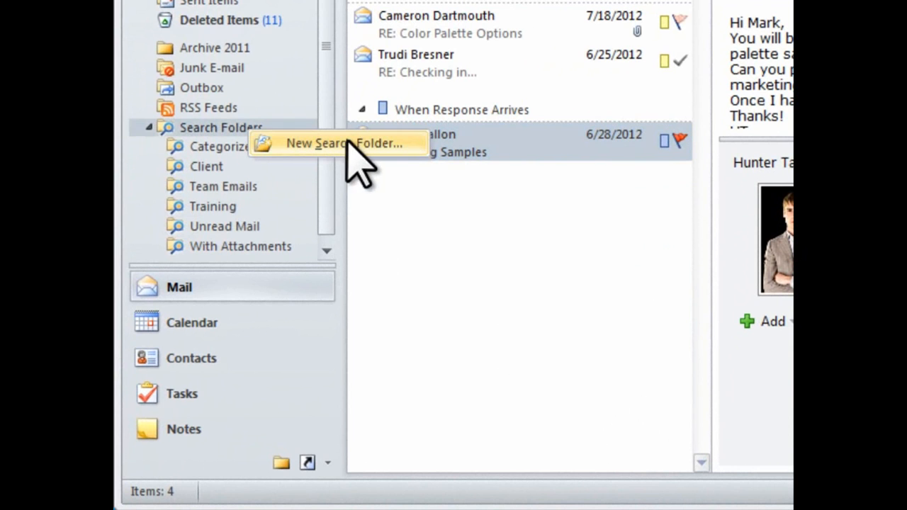
click(345, 143)
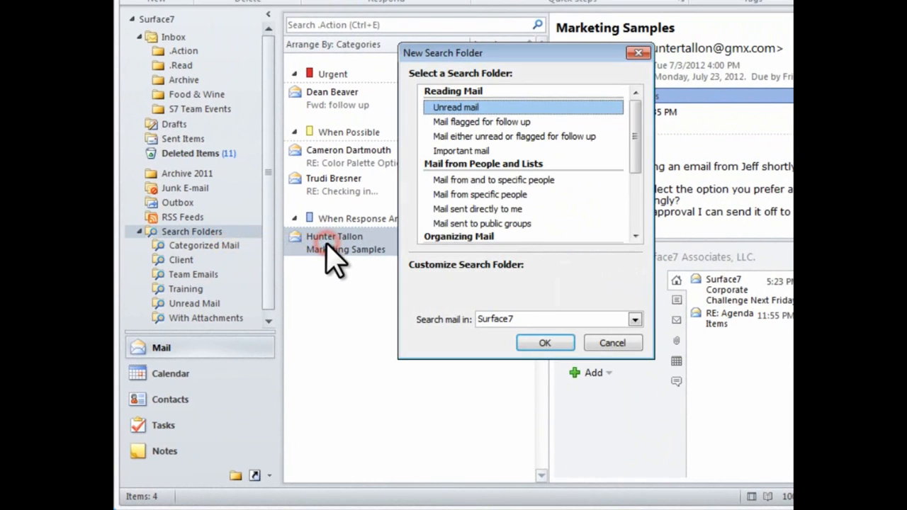
key(ctrl+shift+p)
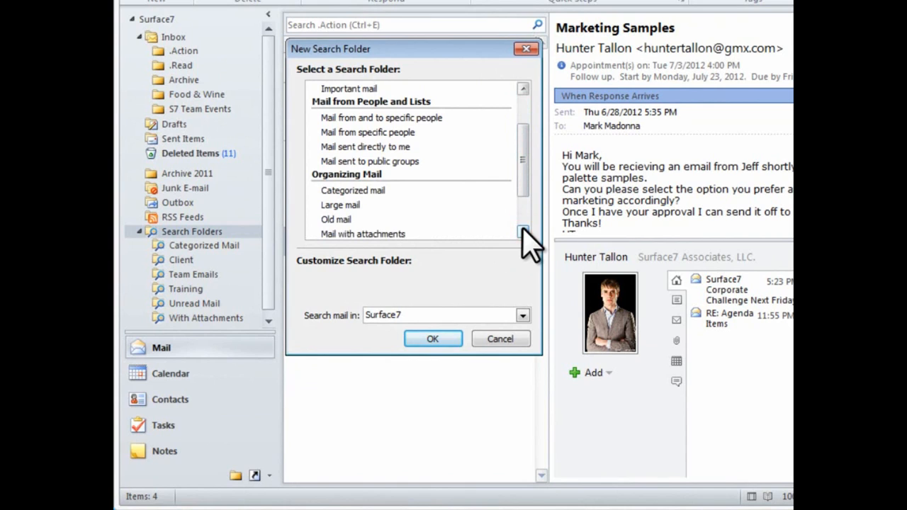
scroll(down, 3)
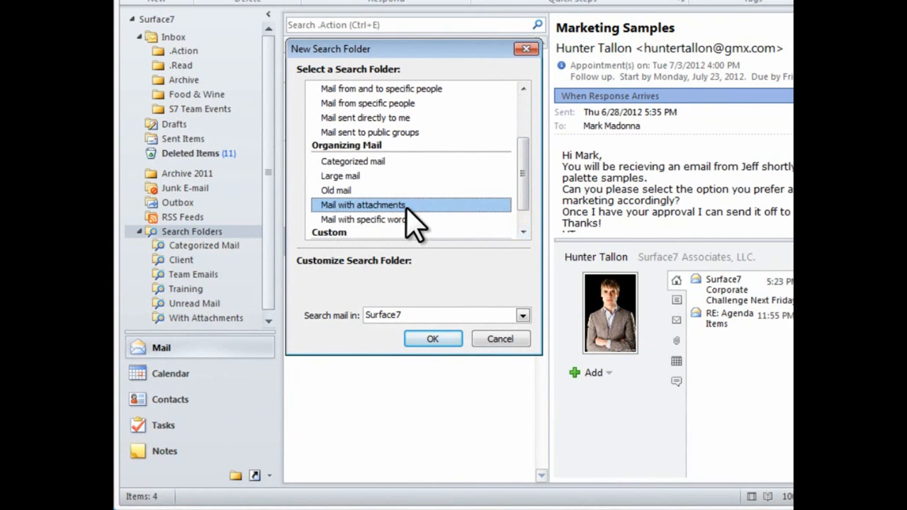
click(432, 338)
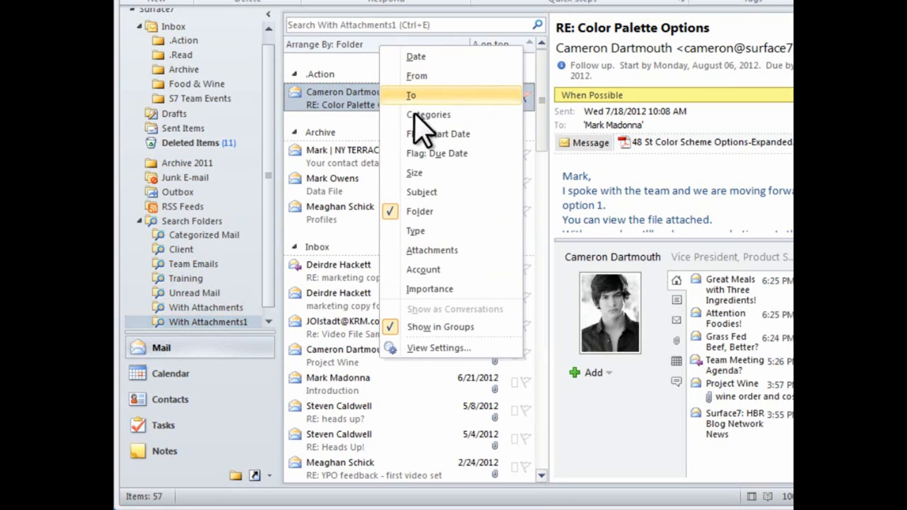
mouse_move(342, 53)
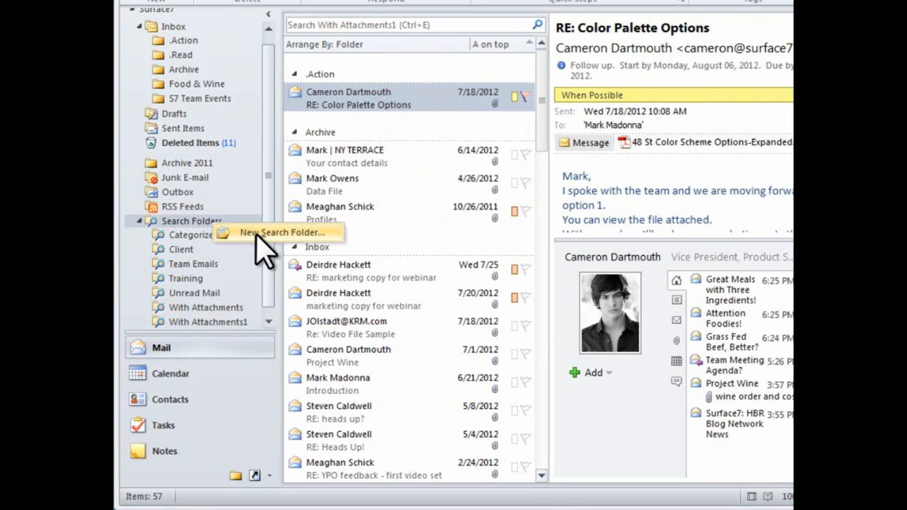
Start a custom search folder and name it 'Morgan Stanley'
click(282, 232)
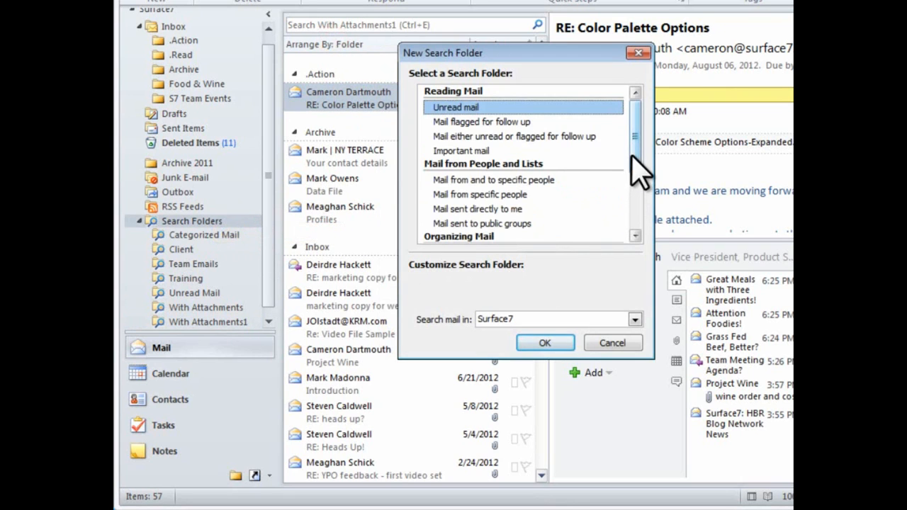
scroll(down, 3)
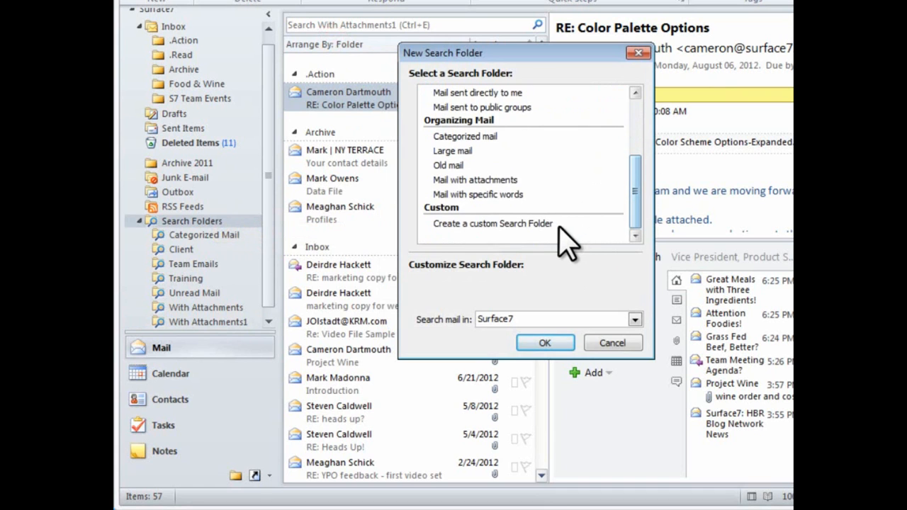
click(491, 223)
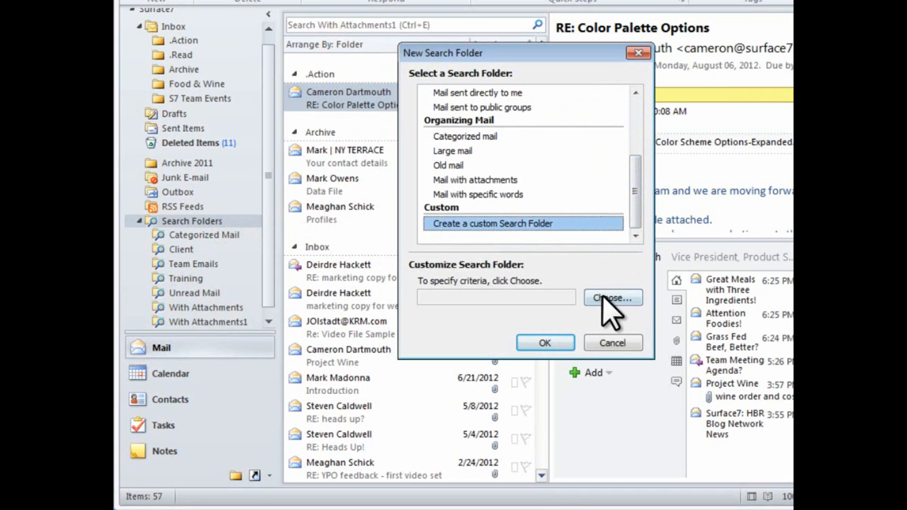
click(612, 297)
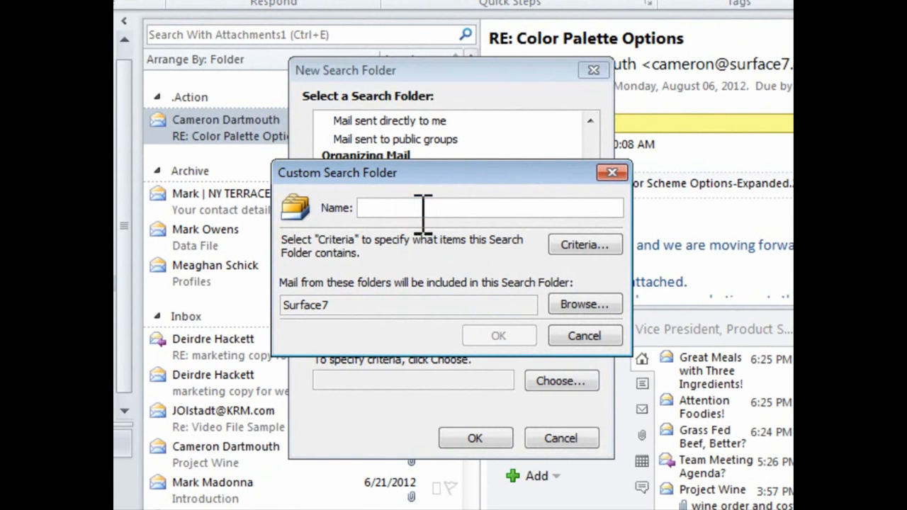
text(Morgan)
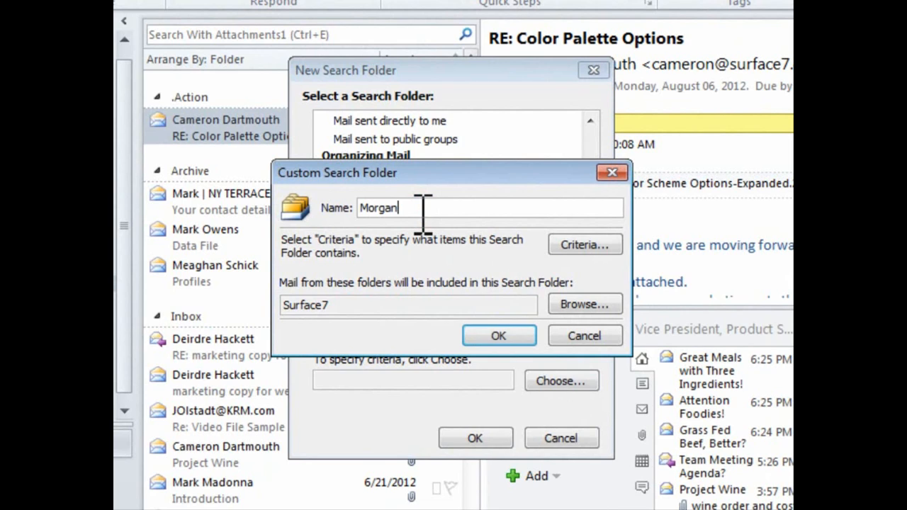
text(Stanley)
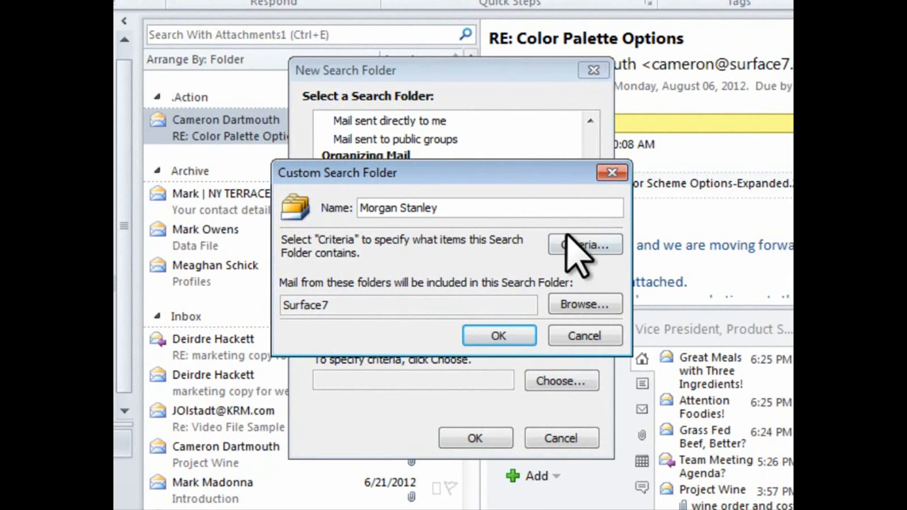
click(584, 244)
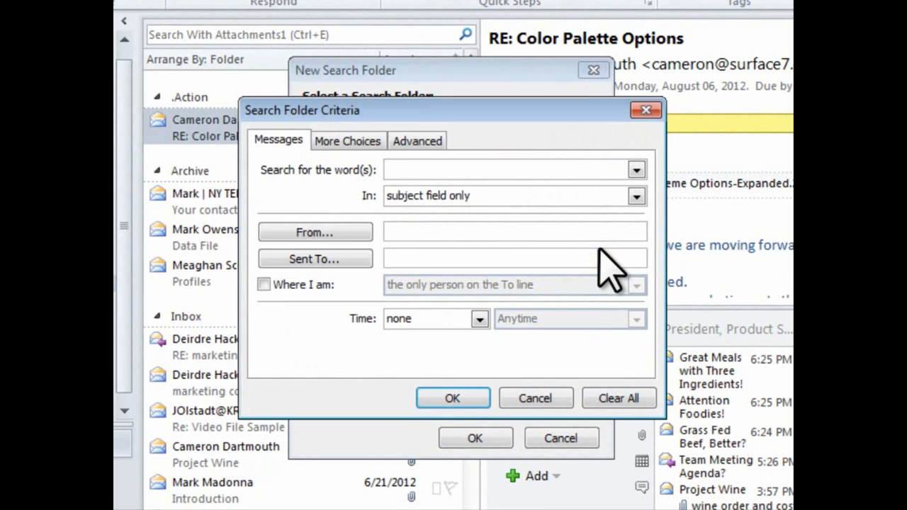
click(506, 169)
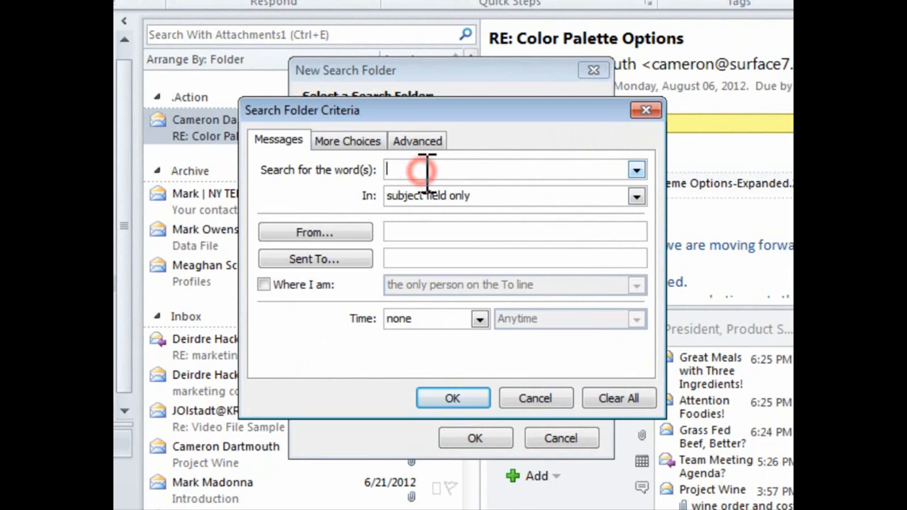
mouse_move(428, 227)
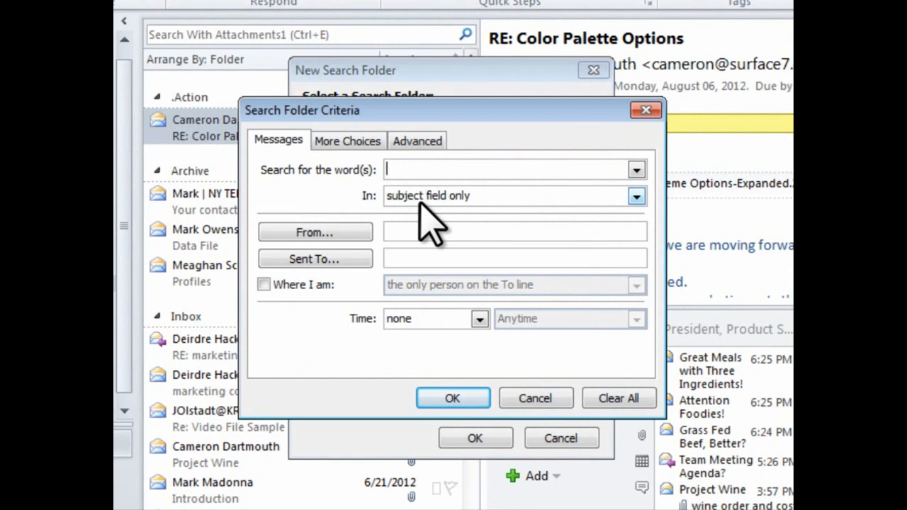
mouse_move(425, 241)
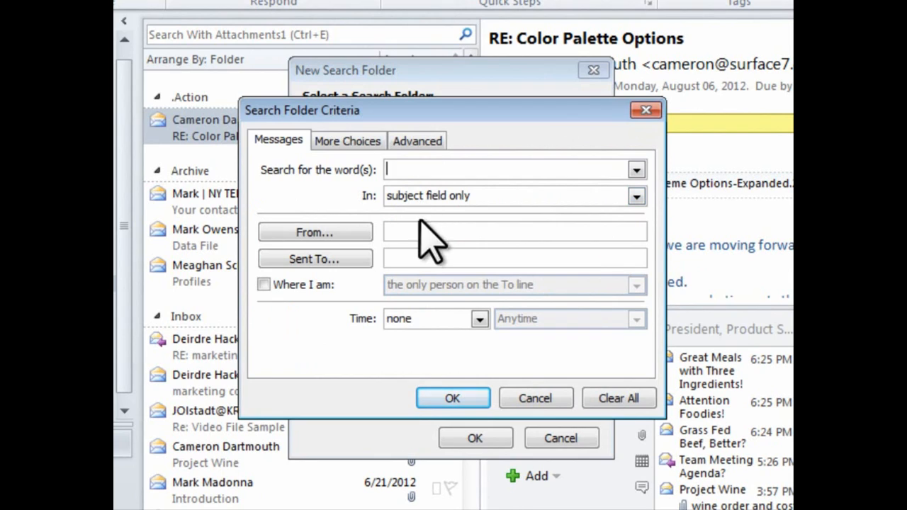
mouse_move(418, 234)
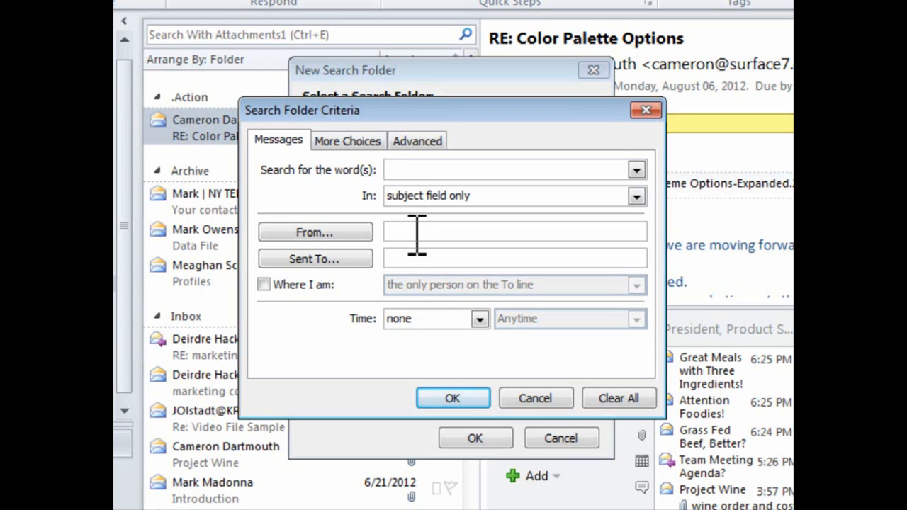
click(510, 169)
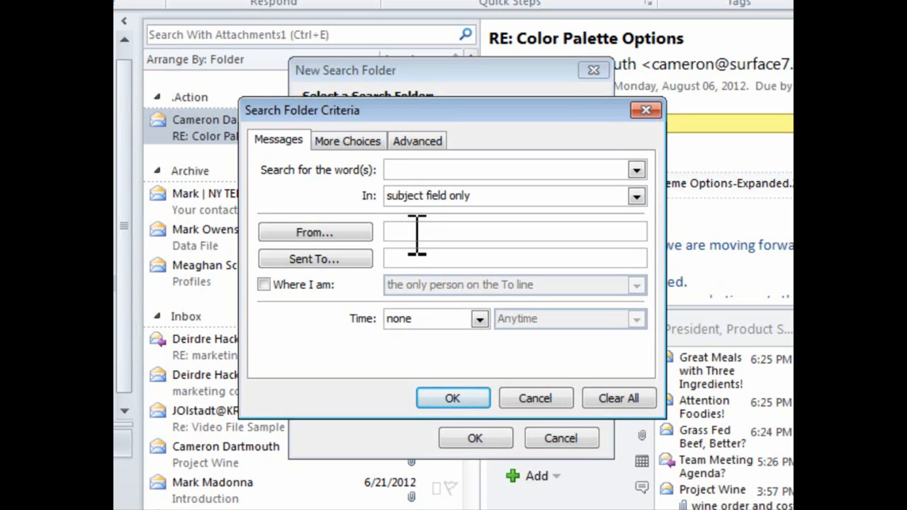
text(@)
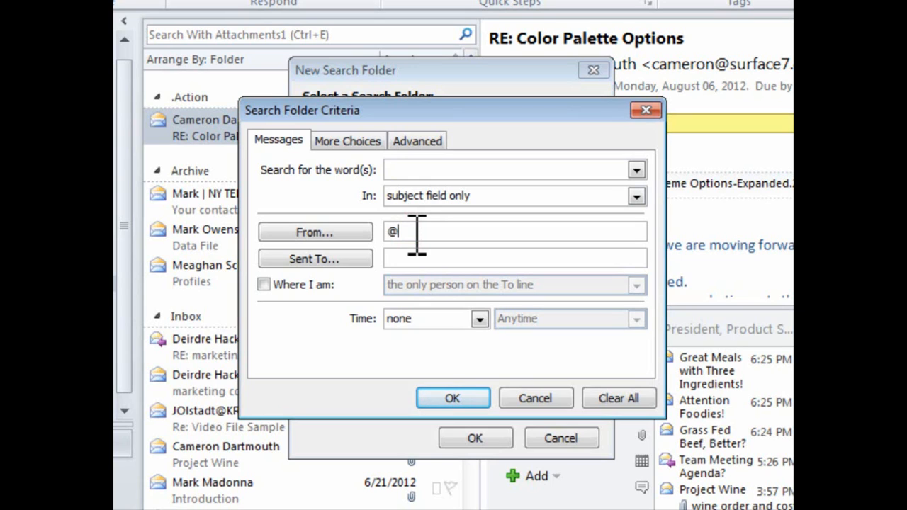
text(morganstanley)
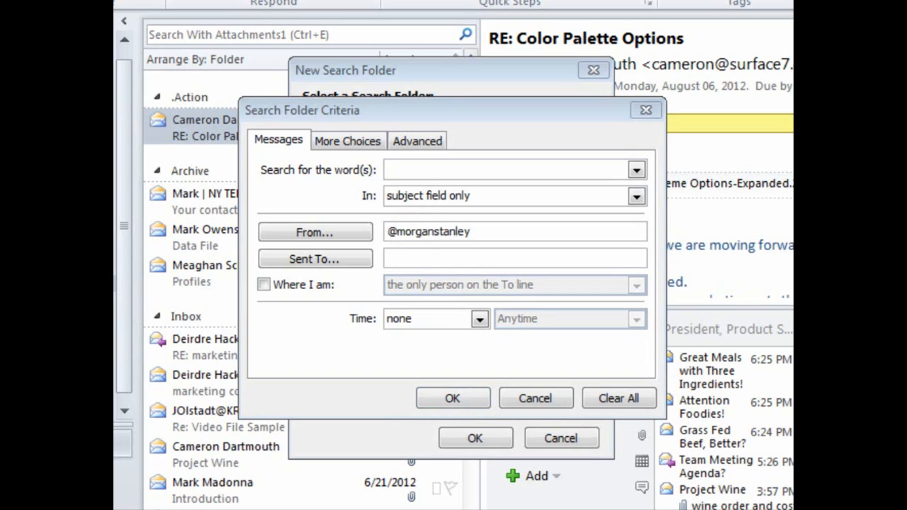
mouse_move(372, 177)
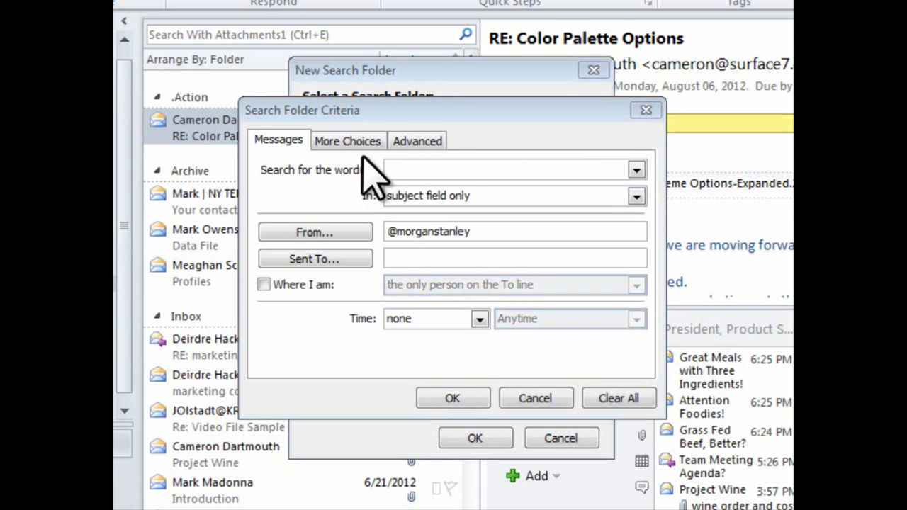
Review the More Choices criteria, leave them unset, and confirm the search criteria
click(347, 140)
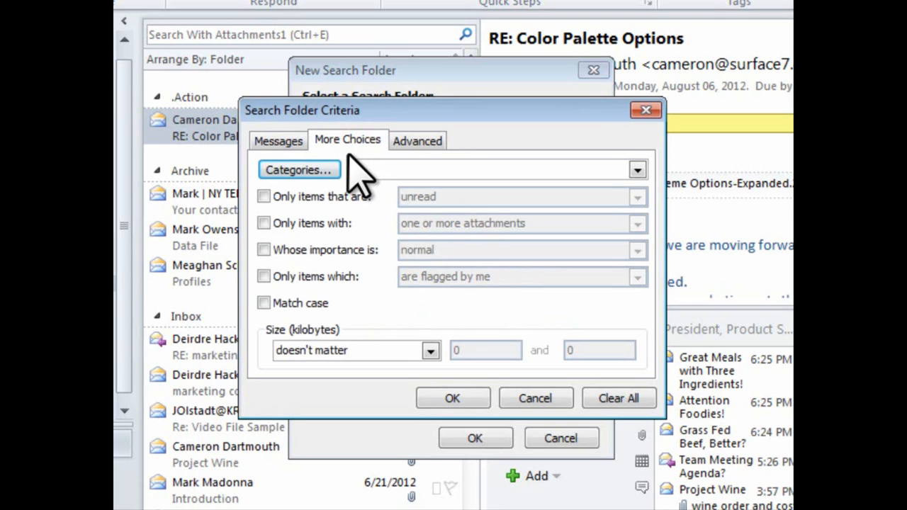
mouse_move(312, 198)
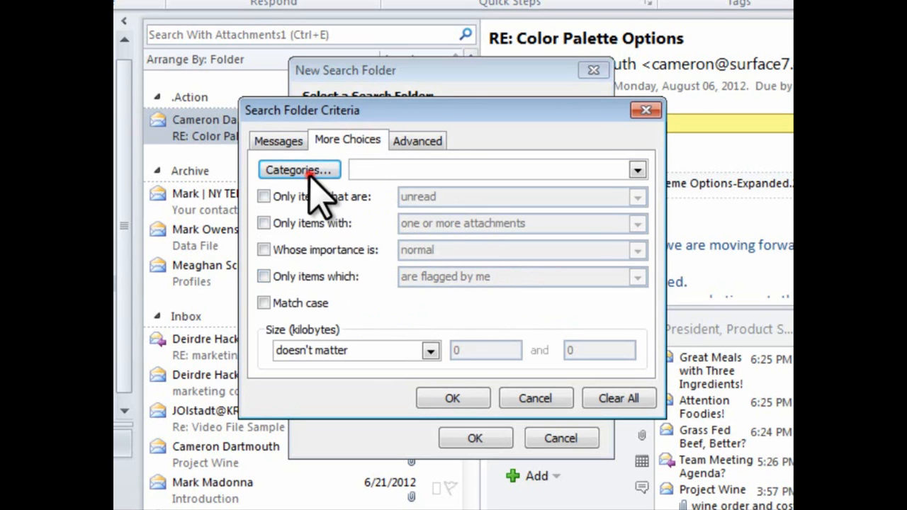
click(298, 169)
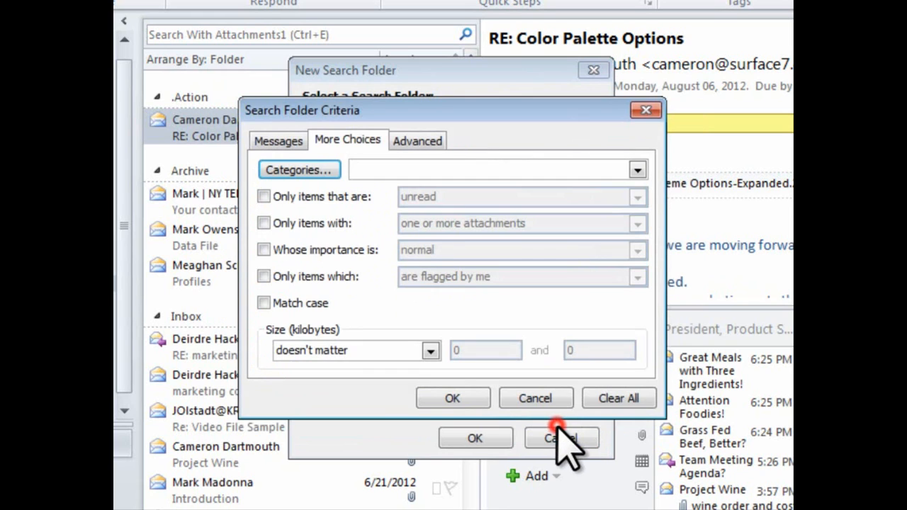
mouse_move(304, 308)
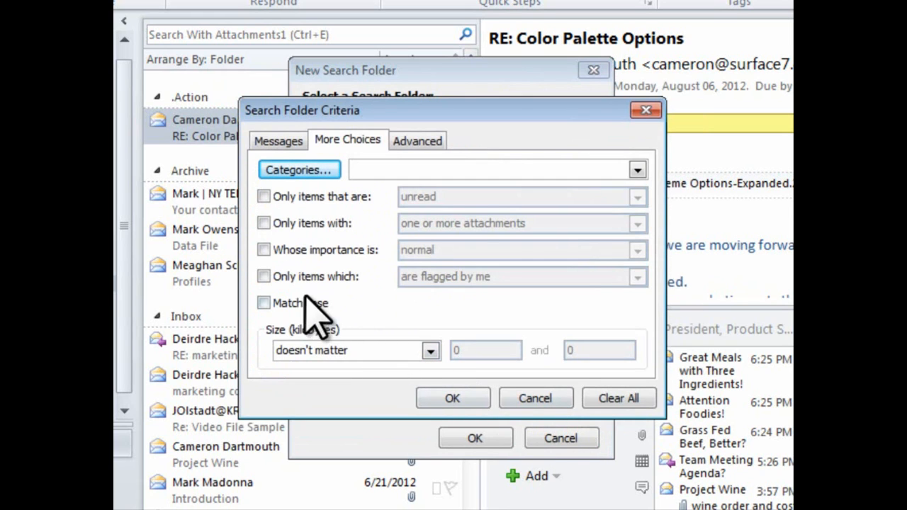
click(637, 276)
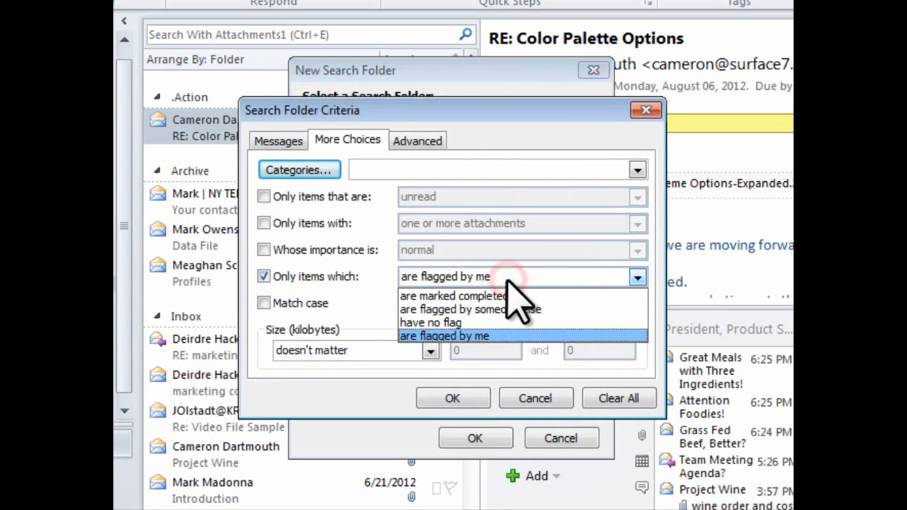
mouse_move(453, 295)
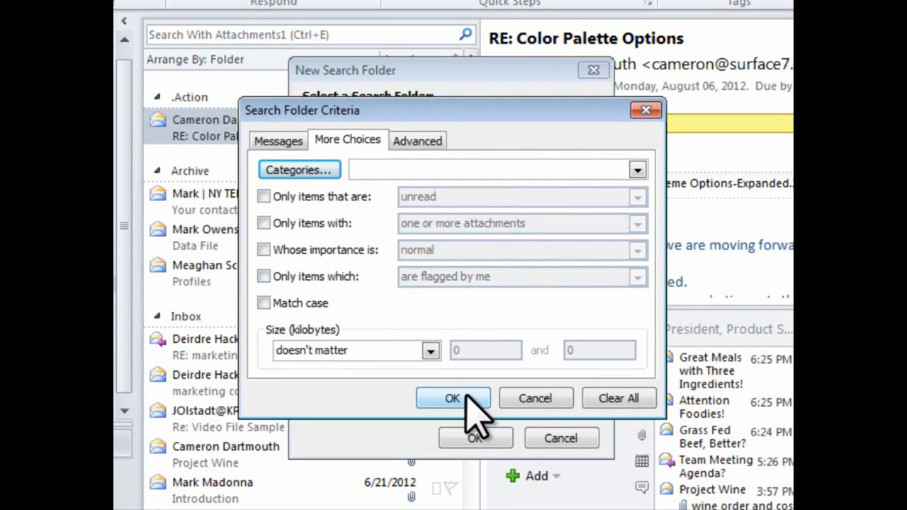
click(452, 398)
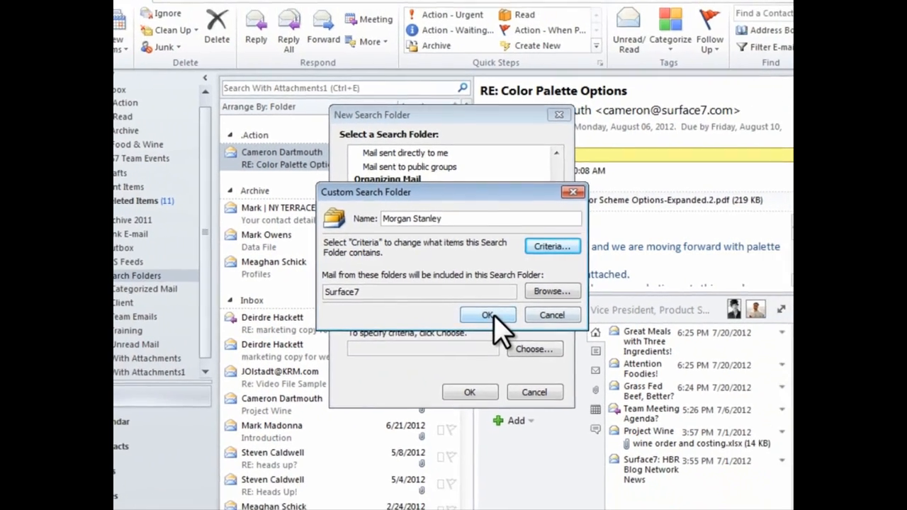
Confirm the Morgan Stanley folder settings so it appears under Search Folders
click(487, 314)
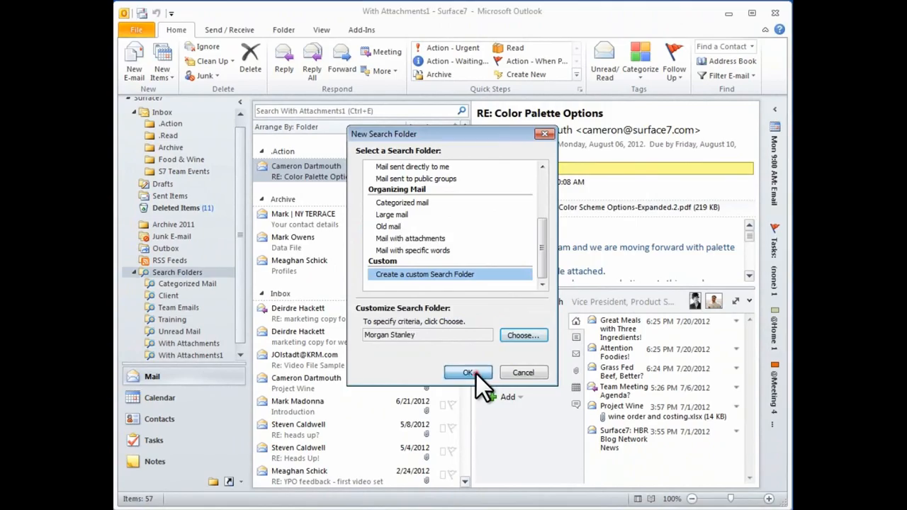
click(467, 373)
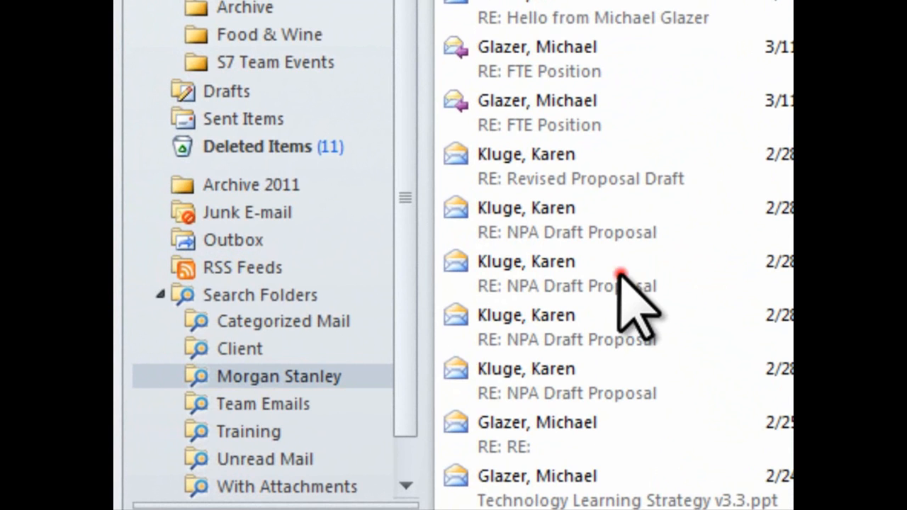
click(567, 272)
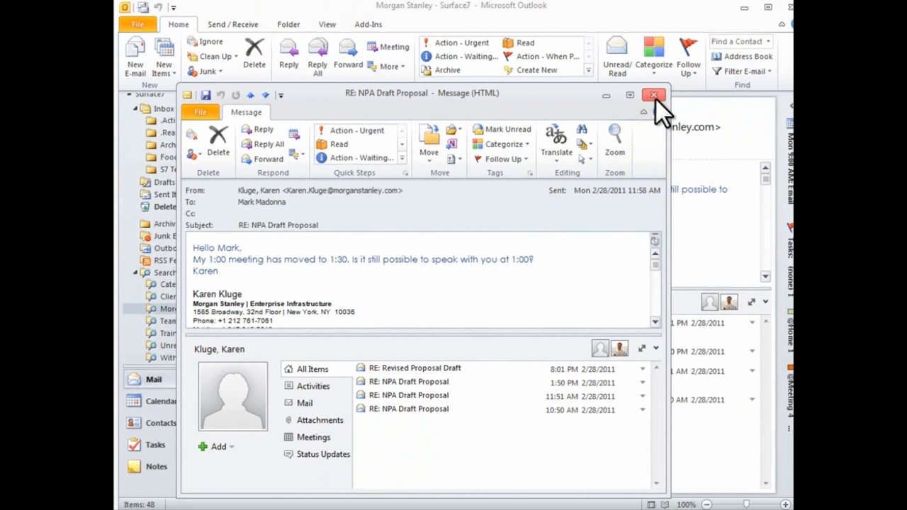
click(653, 95)
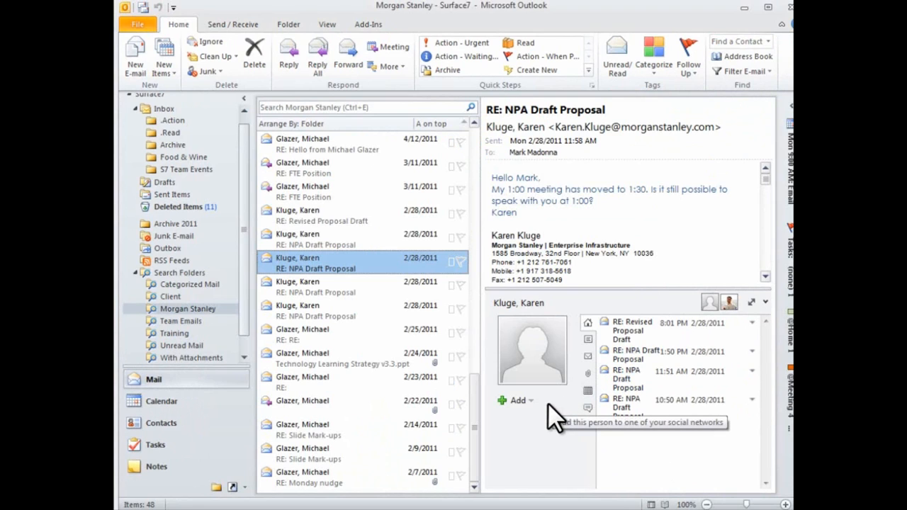
mouse_move(556, 417)
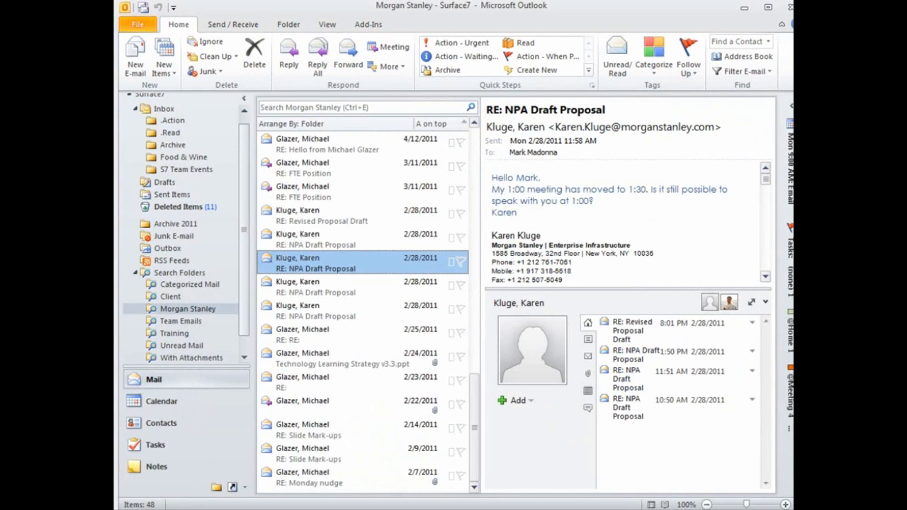
click(191, 357)
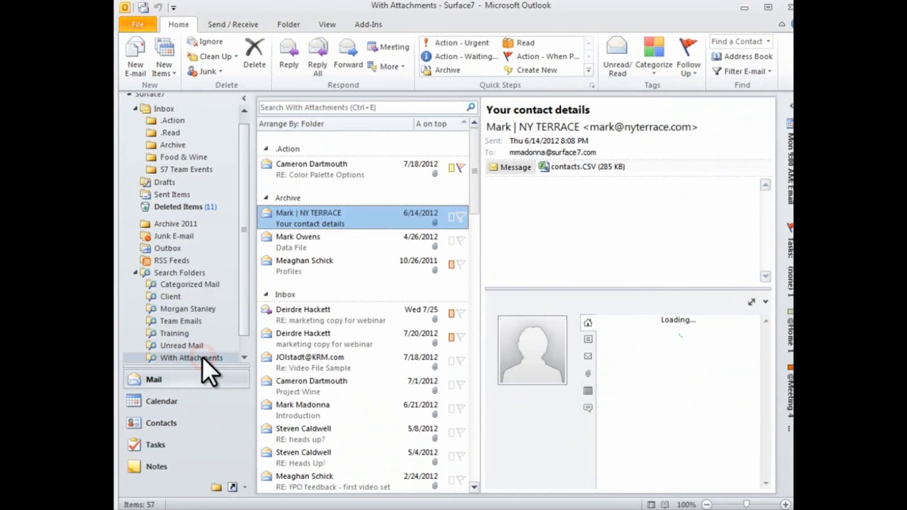